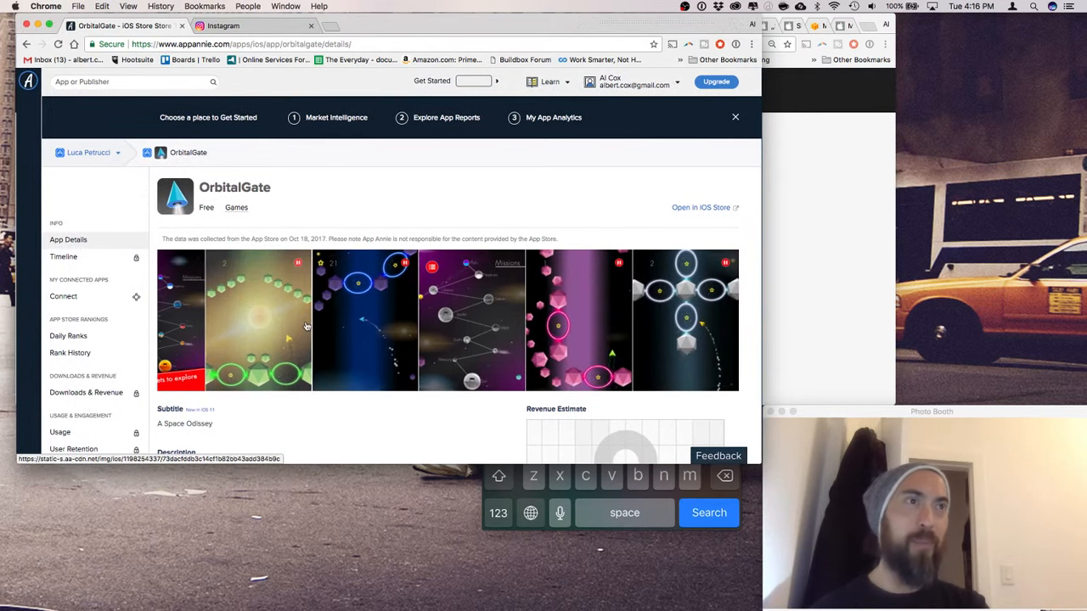
Scroll the App Annie OrbitalGate page to its Description and What's New sections and back
{"action": "scroll", "scroll_direction": "down", "scroll_amount": 3}
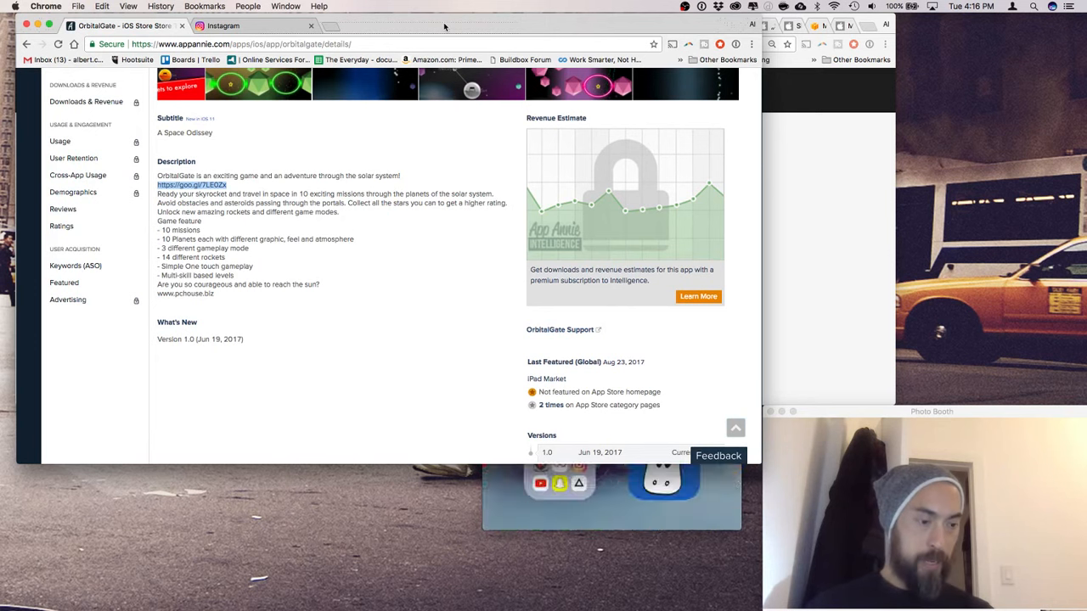
{"action": "scroll", "scroll_direction": "up", "scroll_amount": 3}
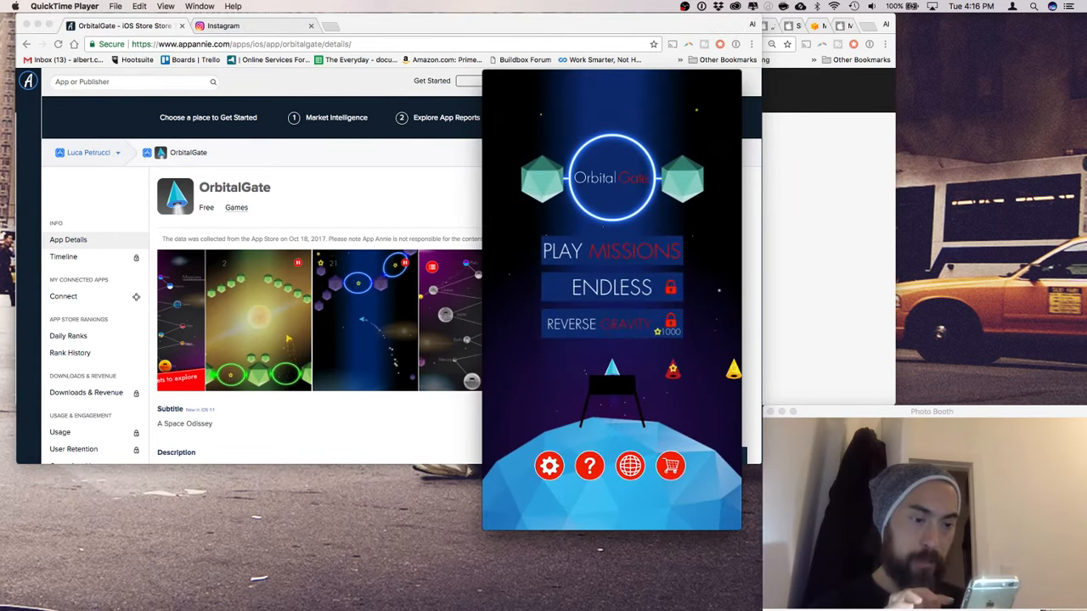
Start Play Missions and play the OrbitalGate round until Game over
{"action": "left_click", "coordinate": [610, 249]}
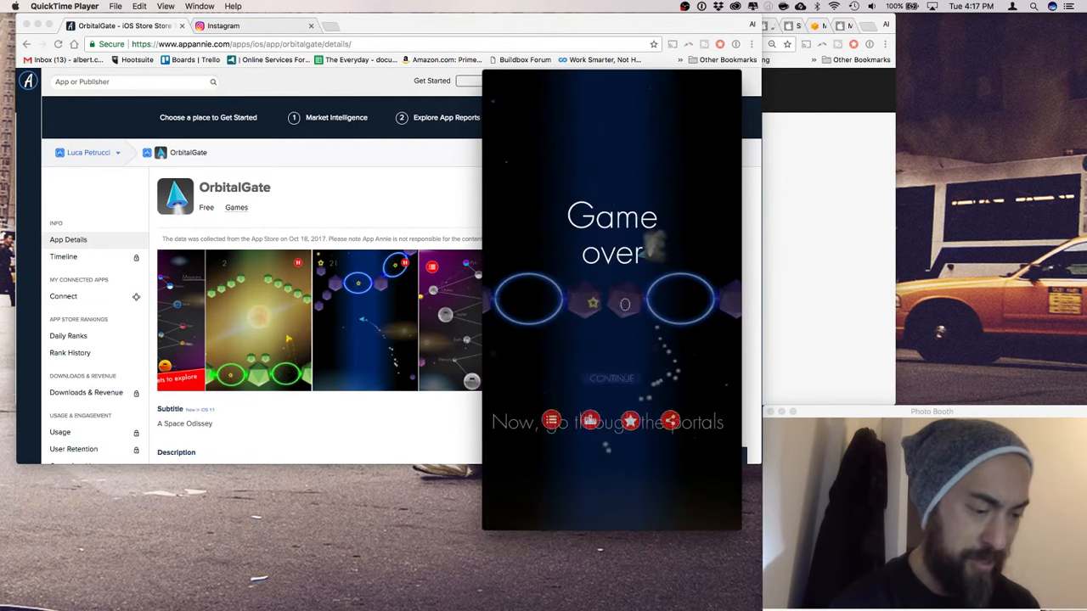
Continue past Game over to a new mission's 'Tap to start rotating' prompt
{"action": "left_click", "coordinate": [611, 377]}
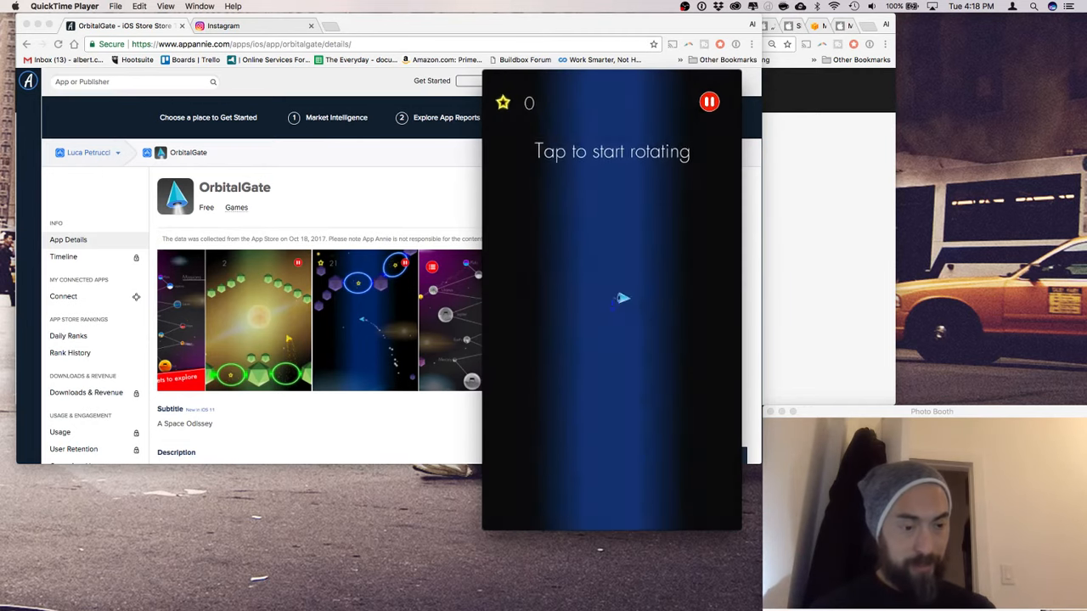
Rotate through the mission to its end, reaching the three-star level select screen
{"action": "left_click", "coordinate": [611, 297]}
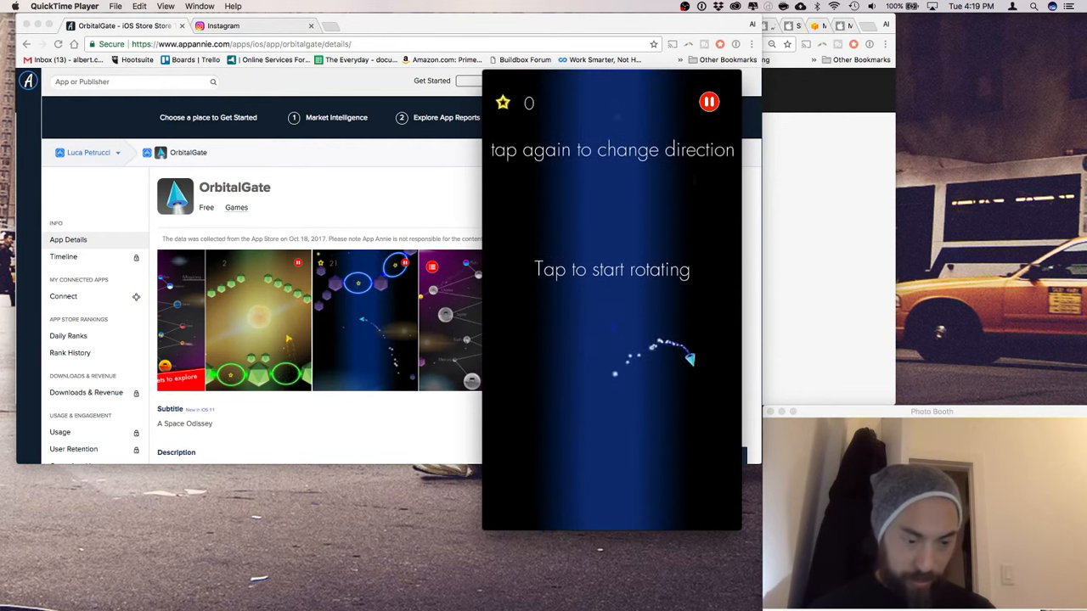
{"action": "left_click", "coordinate": [707, 102]}
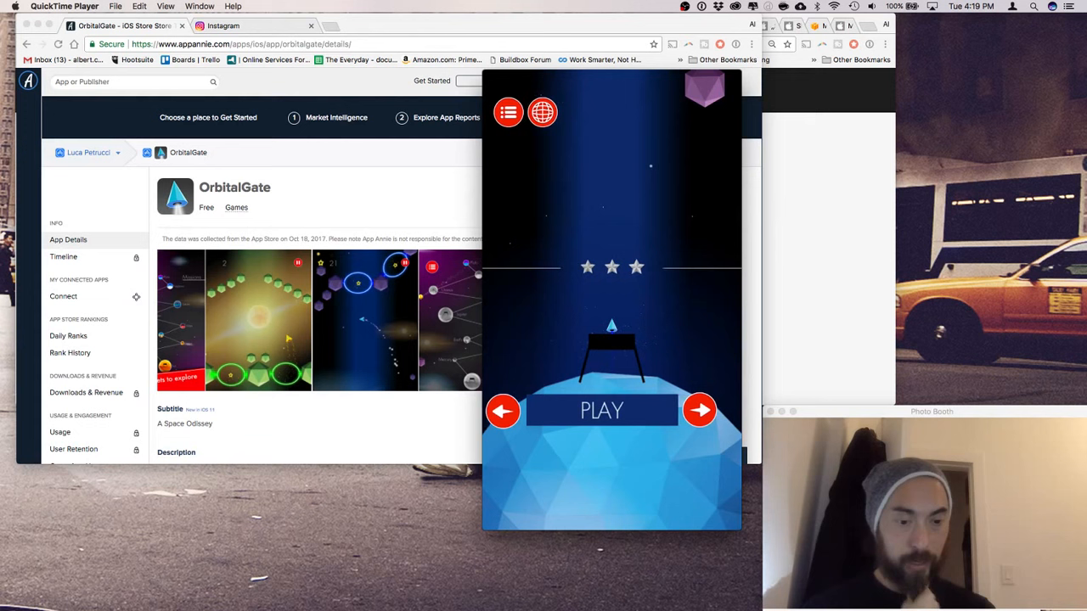
Play the next level, dismissing the Colorfy ad with its X to reach gameplay
{"action": "left_click", "coordinate": [601, 410]}
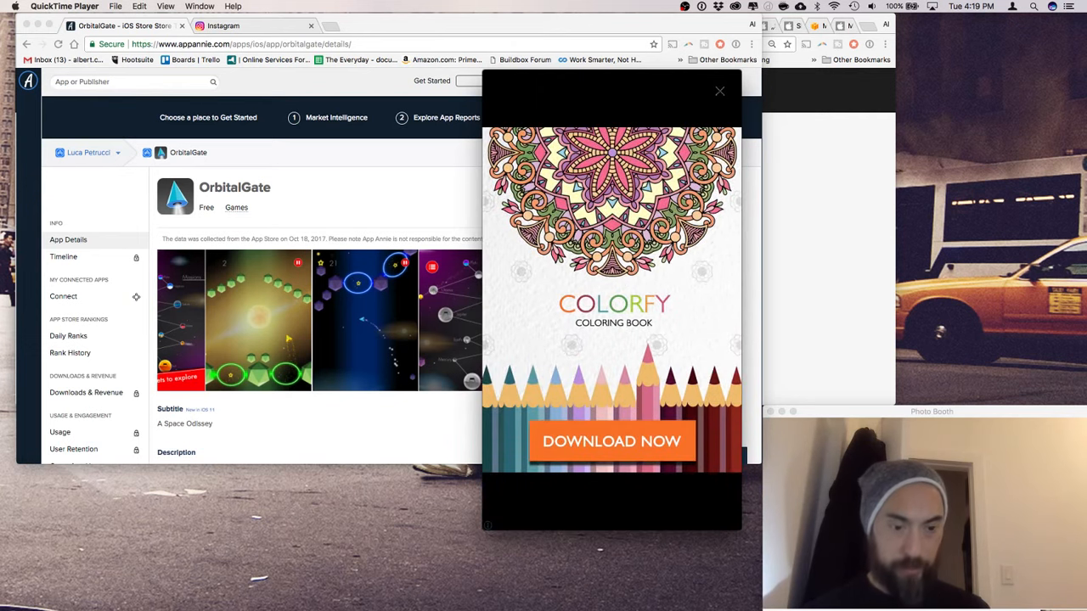
{"action": "left_click", "coordinate": [720, 90]}
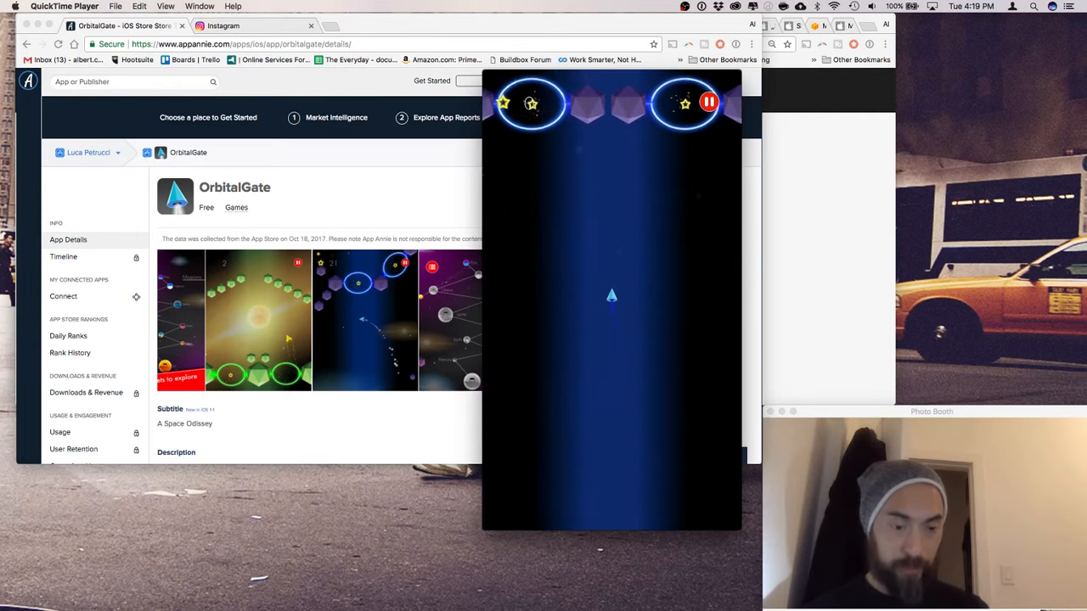